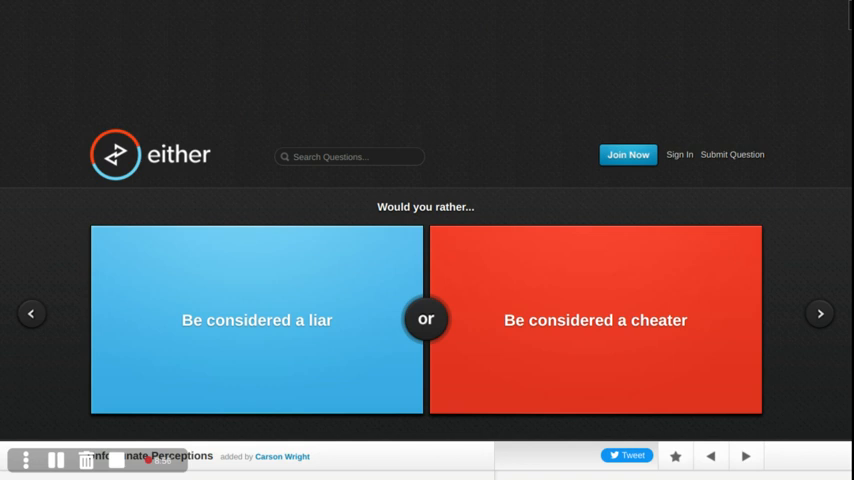
{"action": "mouse_move", "coordinate": [334, 207]}
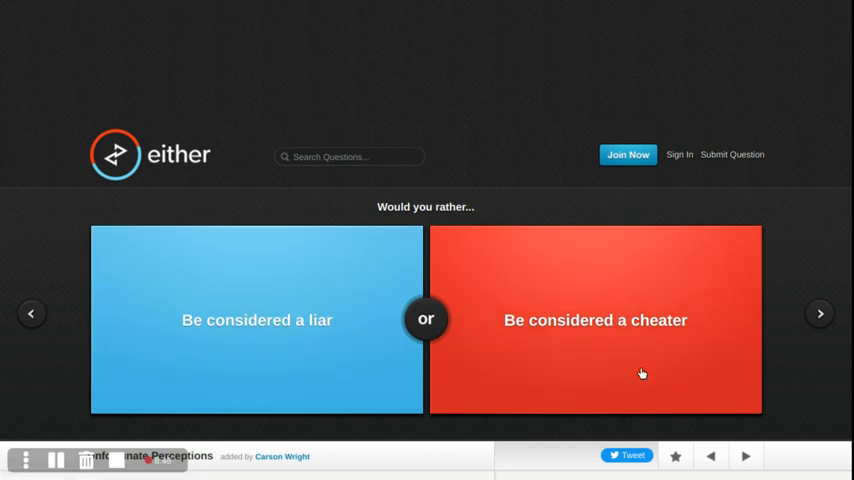
{"action": "mouse_move", "coordinate": [513, 326]}
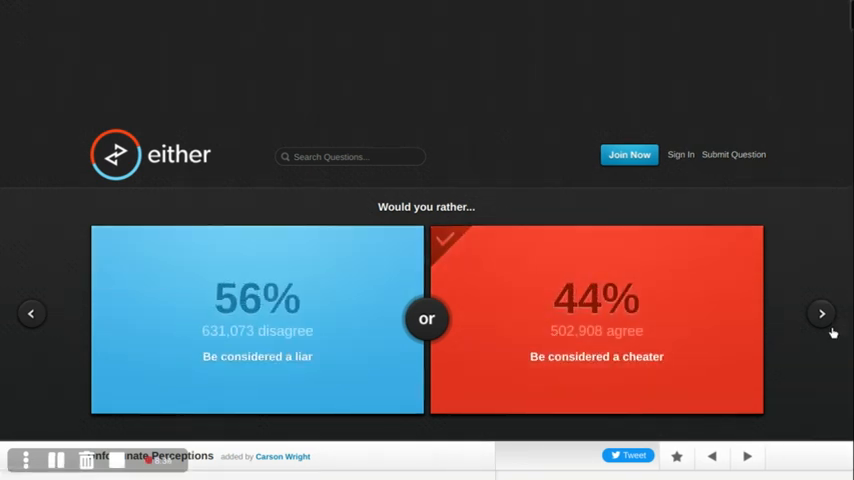
Move past the cheater vote to the Justin Bieber versus brutal metal question.
{"action": "left_click", "coordinate": [824, 313]}
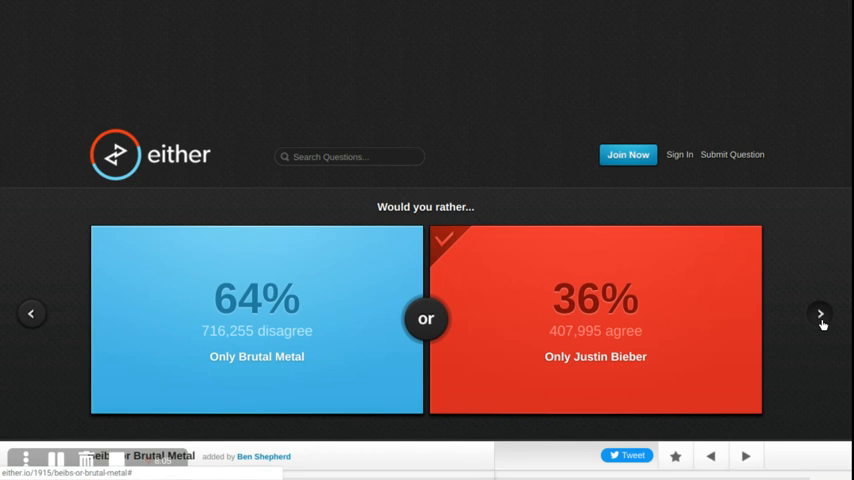
Advance to the explorer question: the Amazon jungle or the deep sea.
{"action": "left_click", "coordinate": [821, 314]}
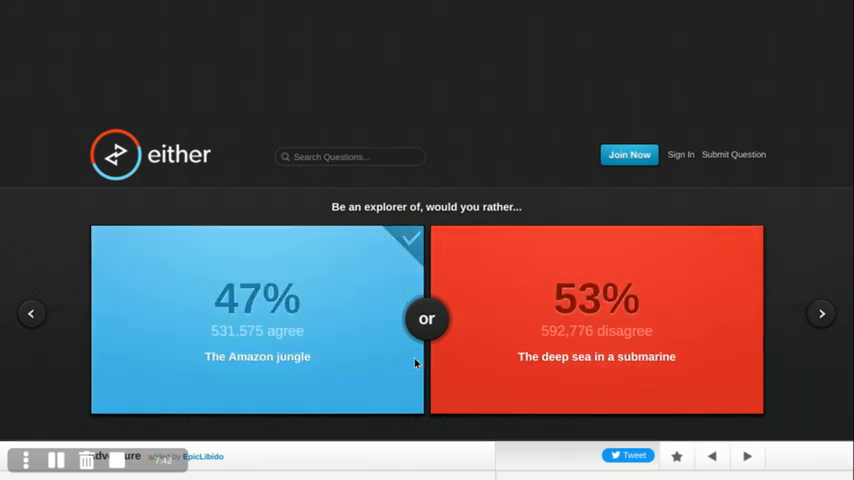
{"action": "mouse_move", "coordinate": [600, 318]}
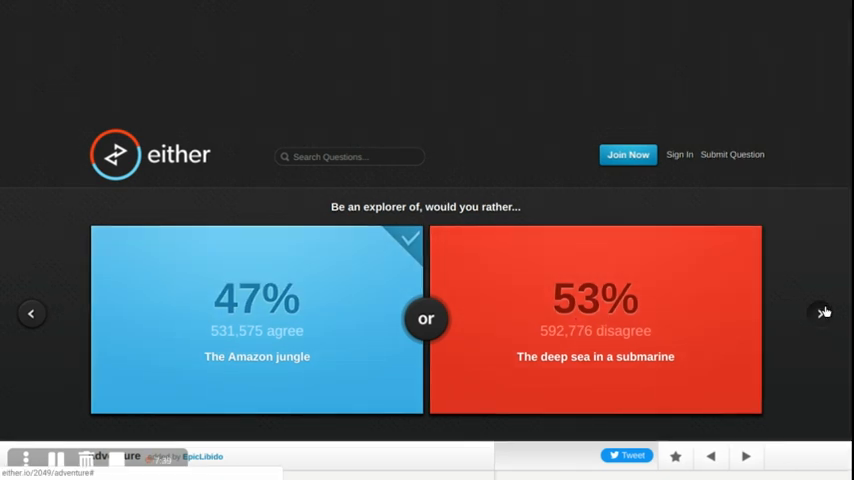
Open the 10,000-deaths question, then advance to the rags-or-riches question after voting.
{"action": "left_click", "coordinate": [825, 311]}
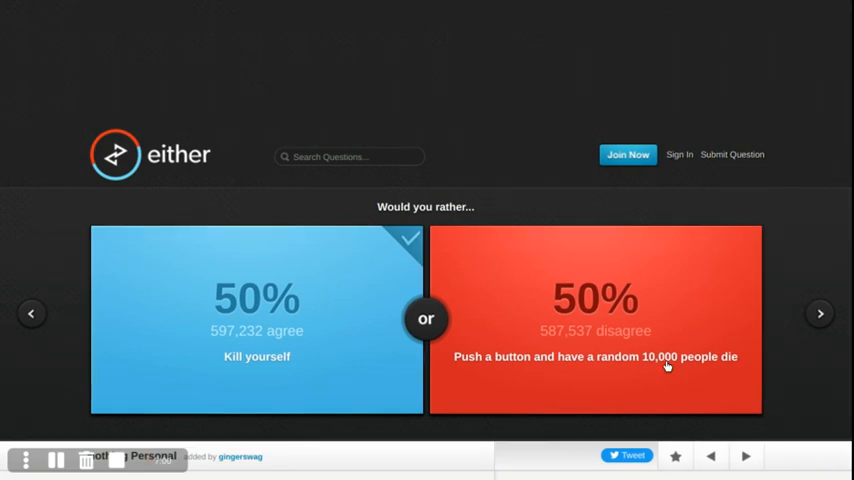
{"action": "mouse_move", "coordinate": [666, 366]}
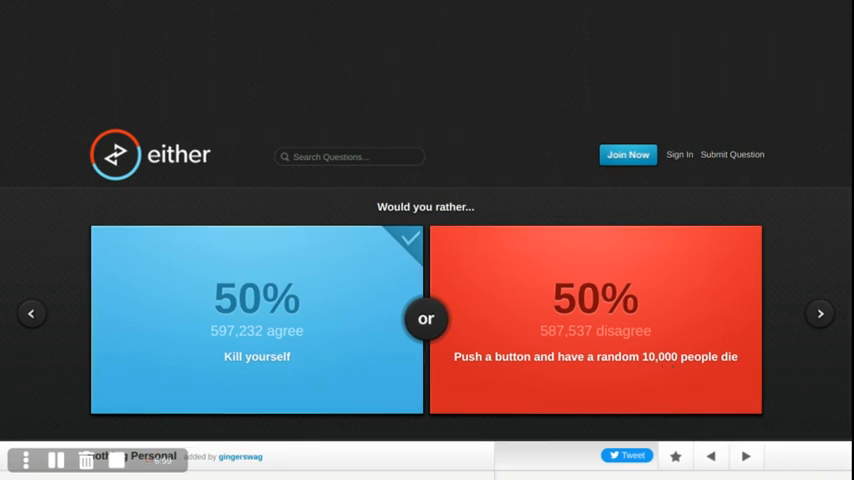
{"action": "mouse_move", "coordinate": [574, 335]}
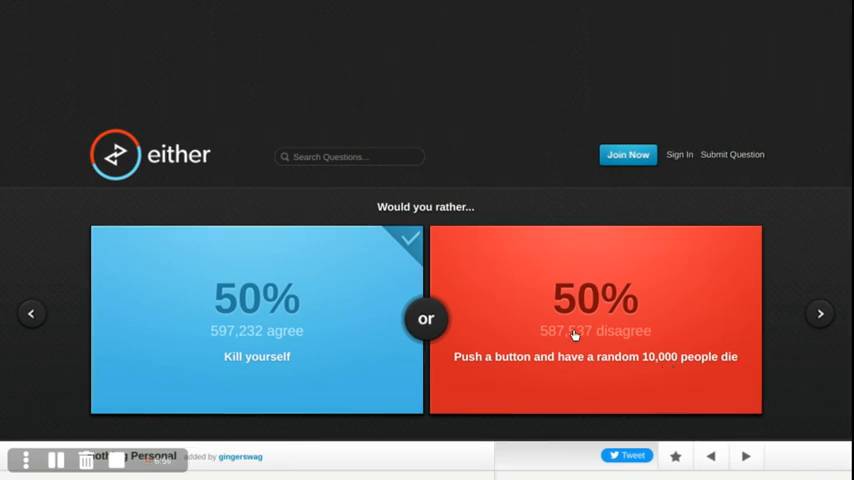
{"action": "mouse_move", "coordinate": [575, 335]}
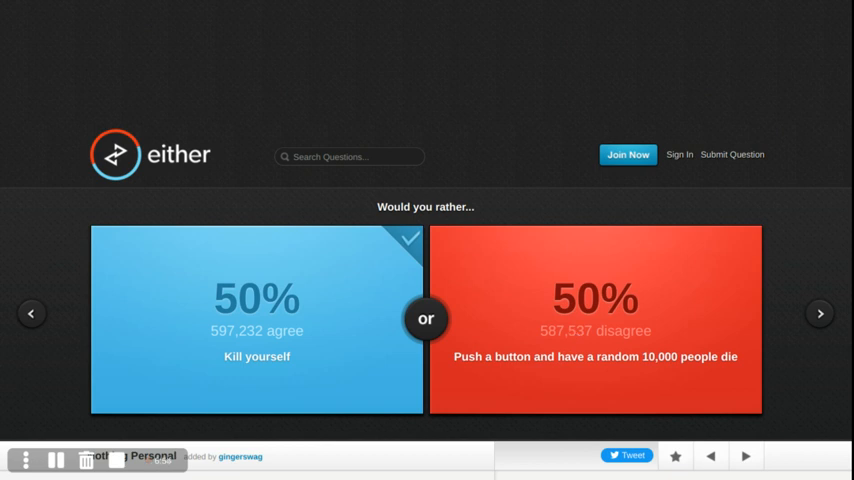
{"action": "mouse_move", "coordinate": [590, 318]}
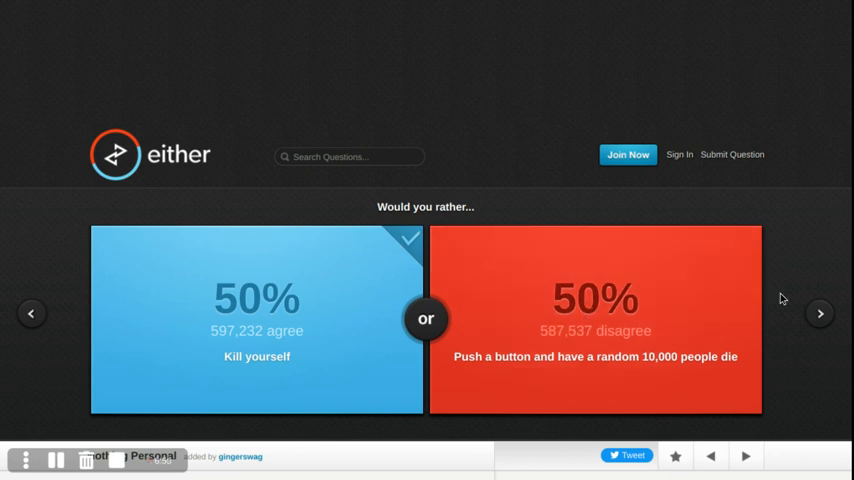
{"action": "left_click", "coordinate": [820, 314]}
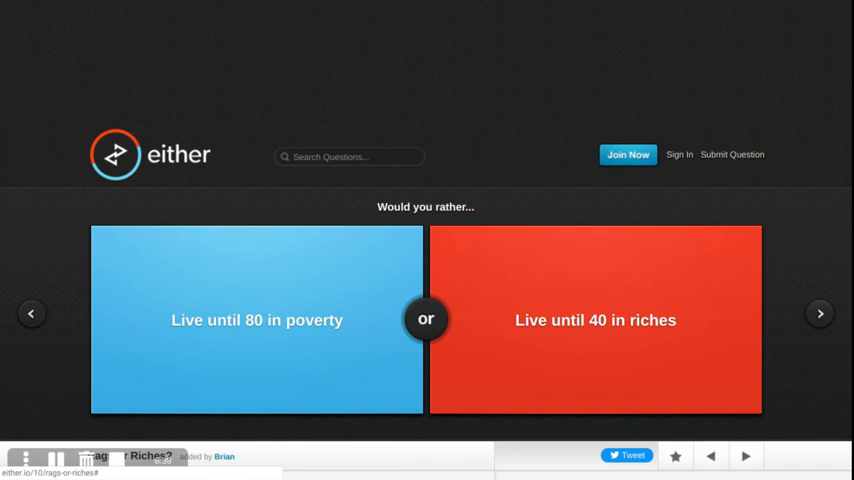
Vote for Live until 40 in riches (66%) and move on to the sleep question.
{"action": "left_click", "coordinate": [595, 320]}
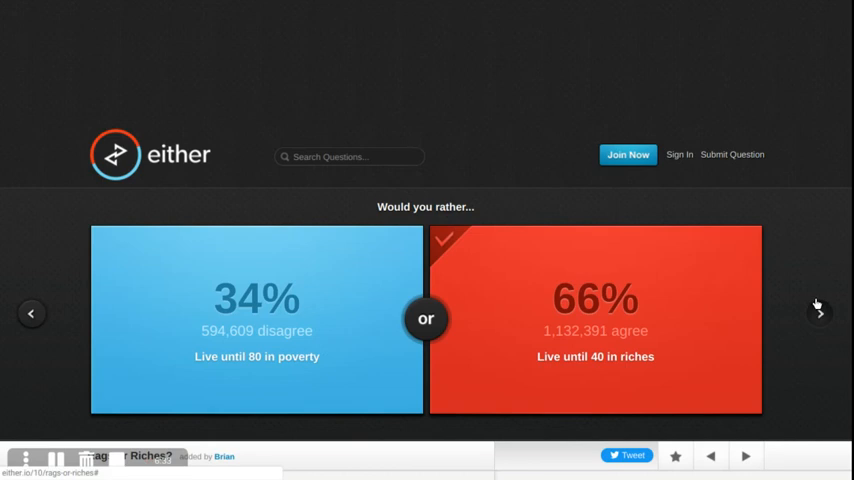
{"action": "left_click", "coordinate": [819, 313]}
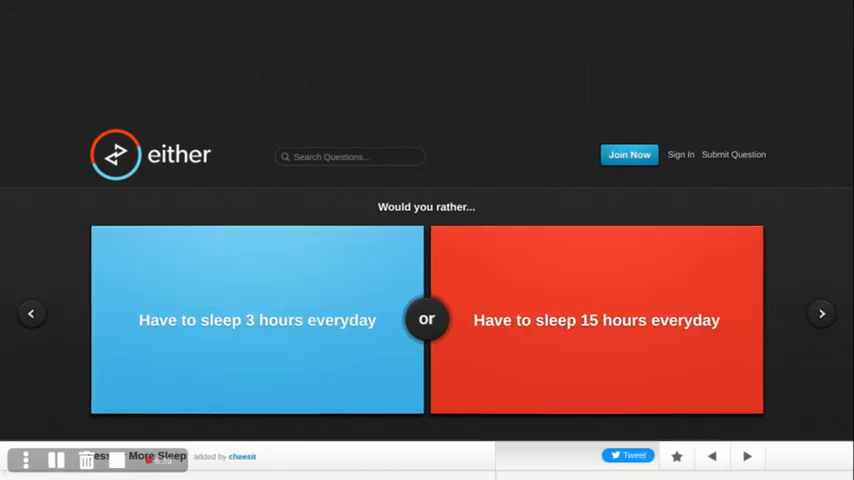
{"action": "mouse_move", "coordinate": [590, 281]}
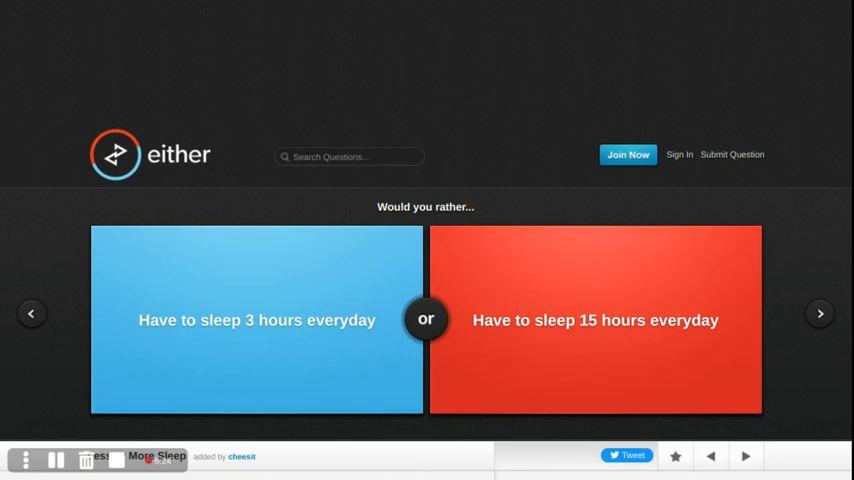
{"action": "mouse_move", "coordinate": [528, 183]}
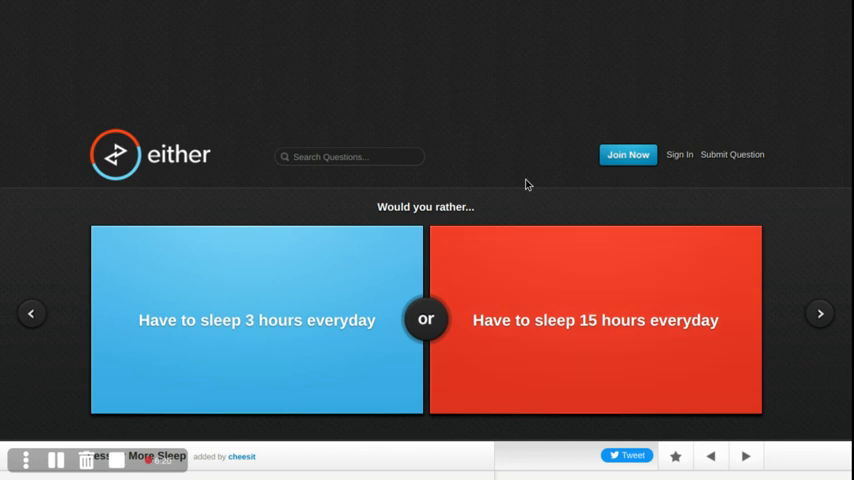
{"action": "mouse_move", "coordinate": [328, 324]}
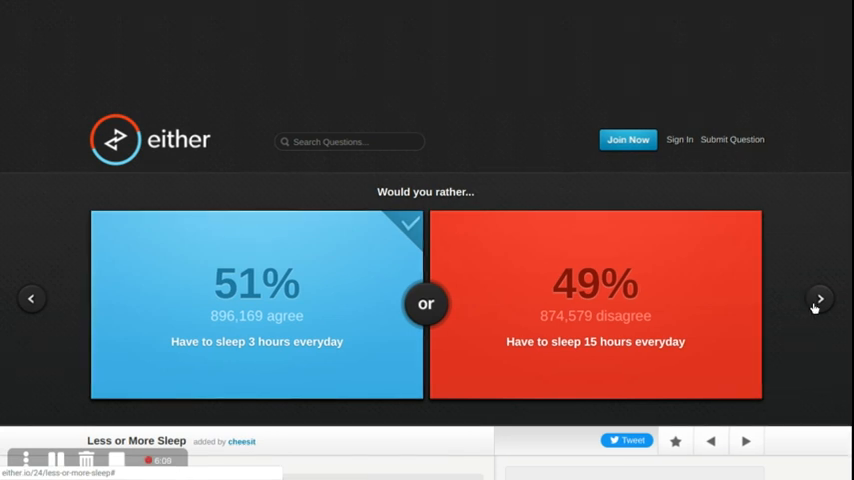
Advance through the laundry and programming-language questions to the isolation-or-fear question.
{"action": "left_click", "coordinate": [818, 298]}
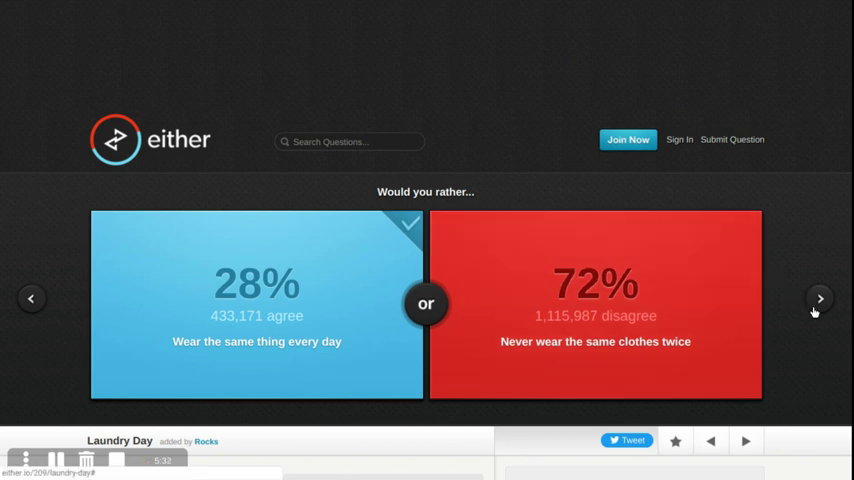
{"action": "left_click", "coordinate": [819, 298]}
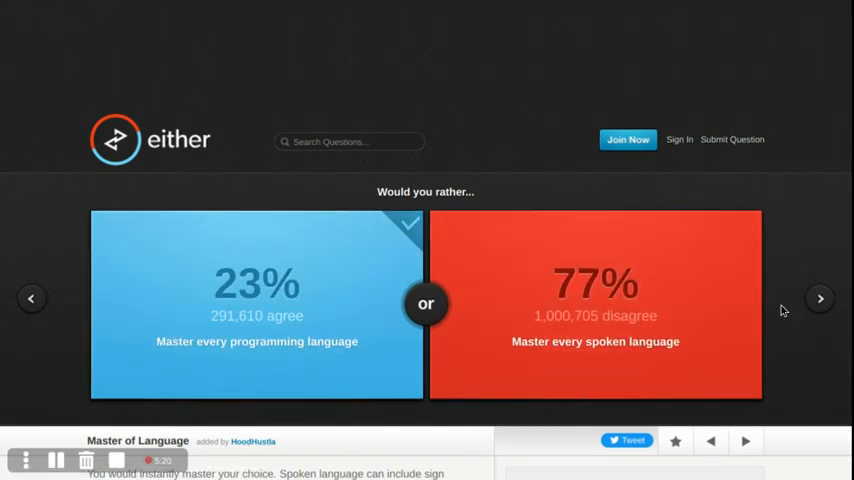
{"action": "left_click", "coordinate": [822, 299]}
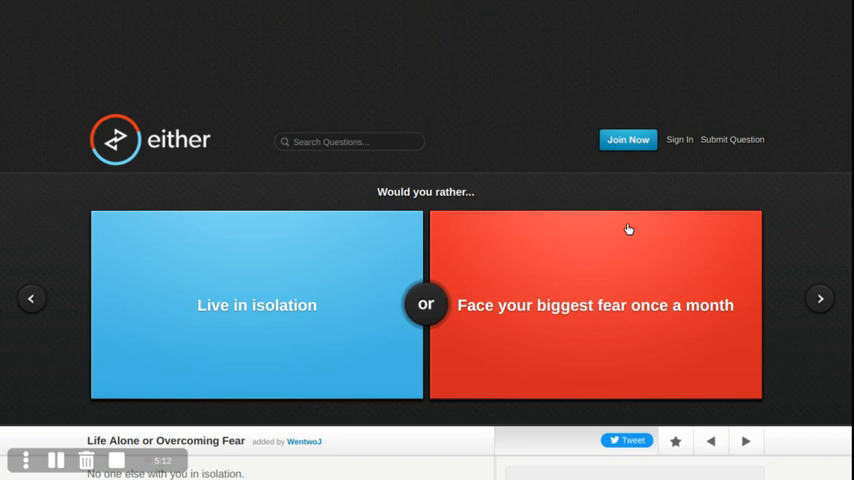
{"action": "mouse_move", "coordinate": [617, 337]}
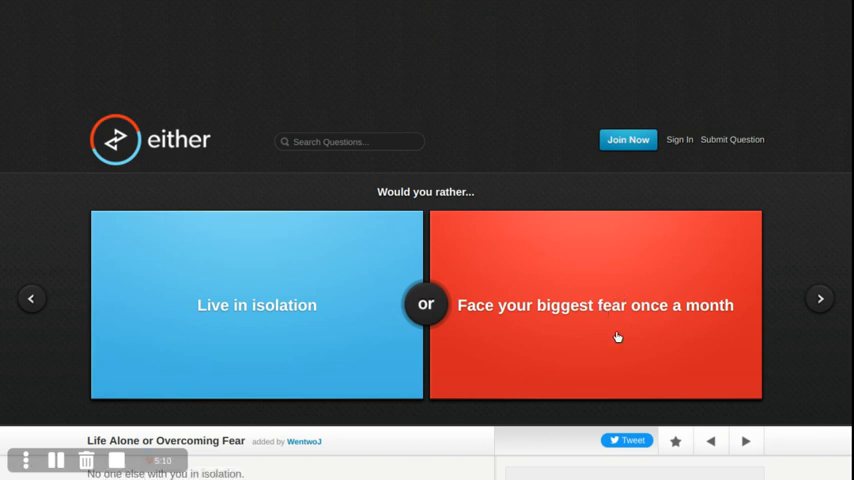
{"action": "mouse_move", "coordinate": [599, 349]}
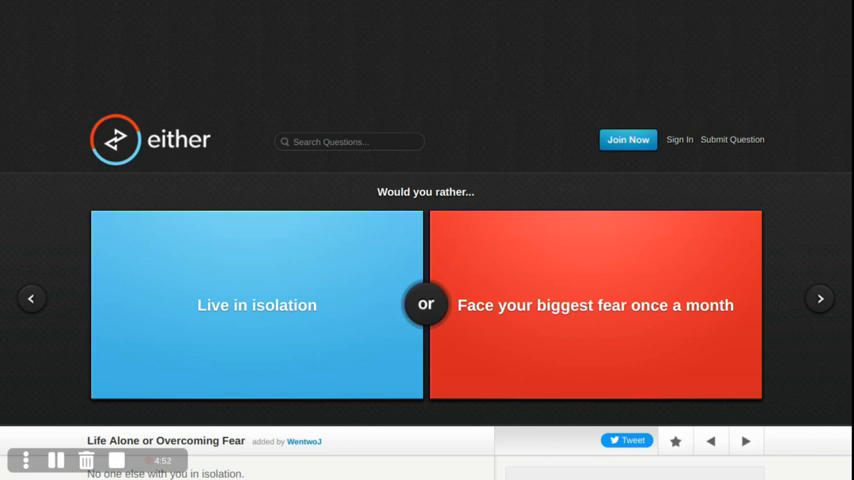
{"action": "mouse_move", "coordinate": [326, 283]}
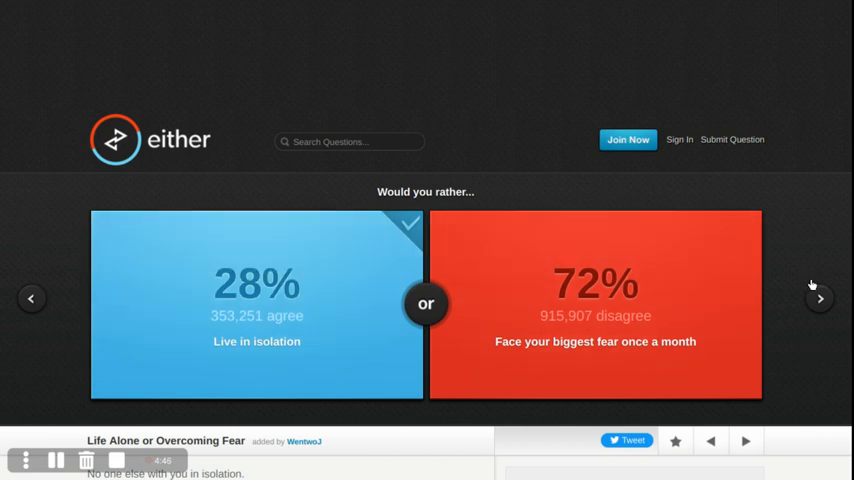
Advance from the isolation vote to the nails-or-heels question.
{"action": "left_click", "coordinate": [819, 298]}
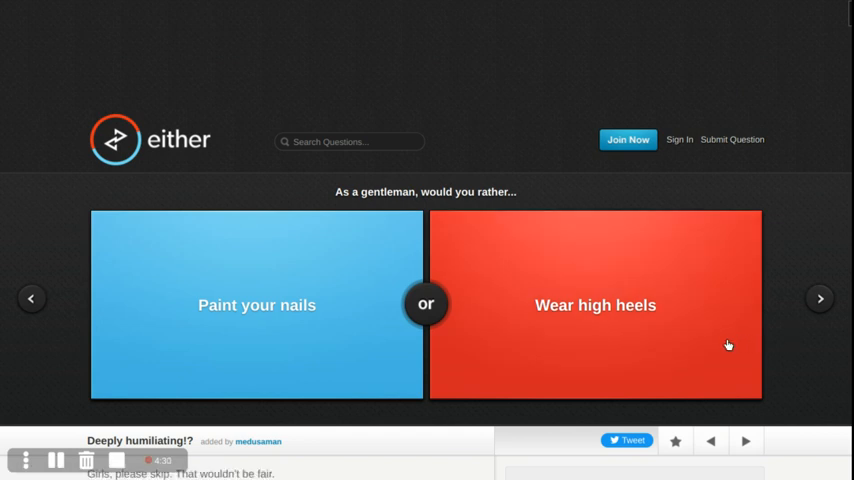
Vote for Paint your nails (81%), then advance to the Nyan Cat-or-rage-face question.
{"action": "left_click", "coordinate": [256, 305]}
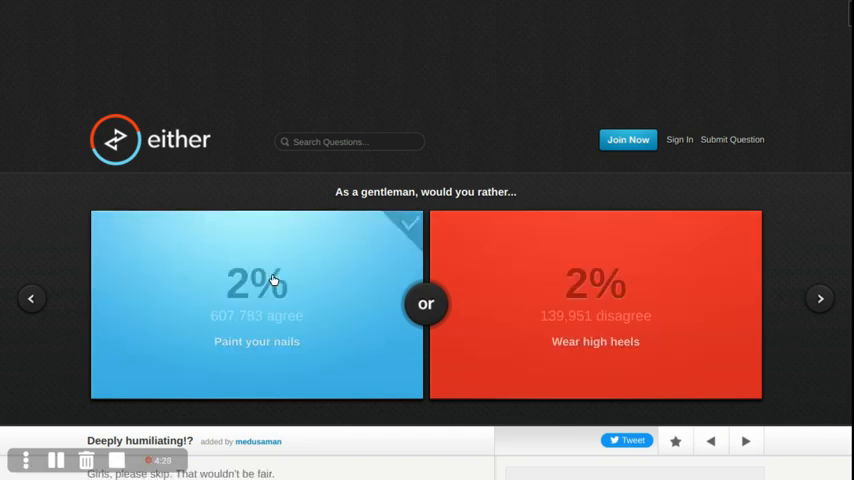
{"action": "left_click", "coordinate": [256, 300]}
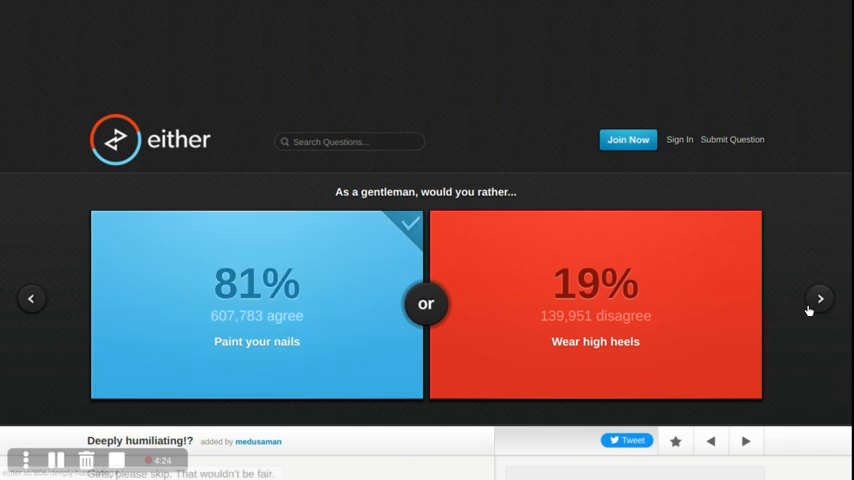
{"action": "left_click", "coordinate": [820, 298]}
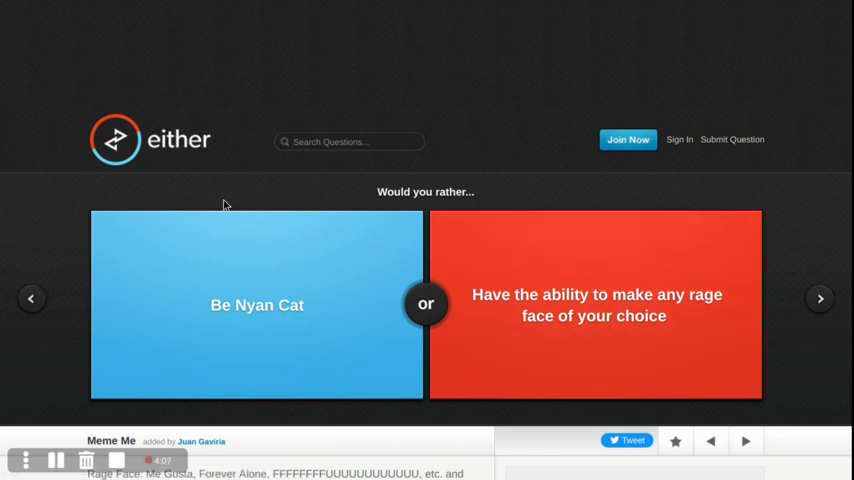
Vote Be Nyan Cat (32%), advance two questions, and pick being a genius (79%).
{"action": "left_click", "coordinate": [257, 305]}
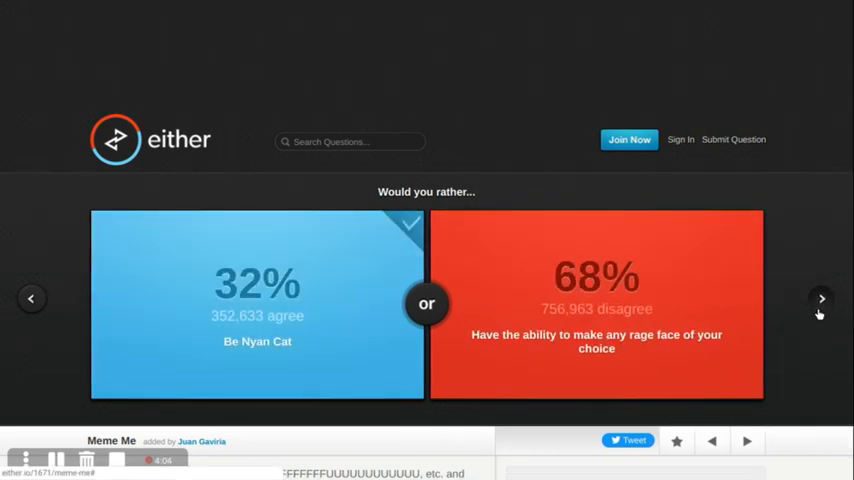
{"action": "left_click", "coordinate": [818, 298]}
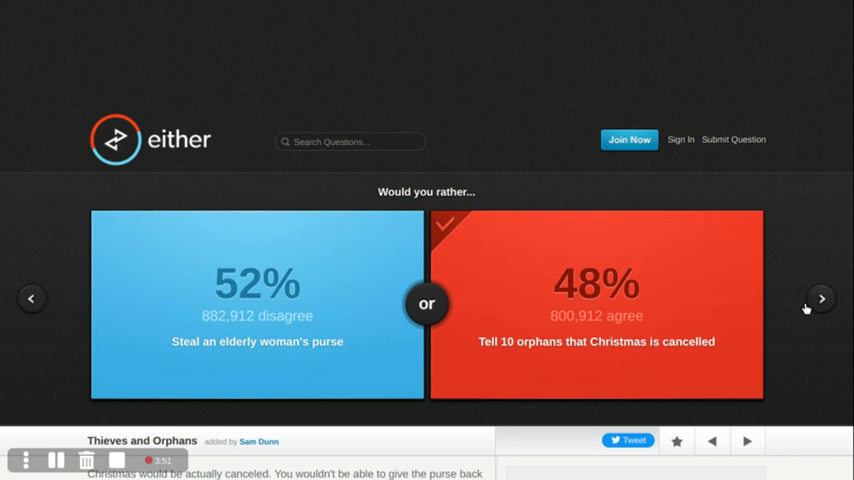
{"action": "left_click", "coordinate": [819, 300]}
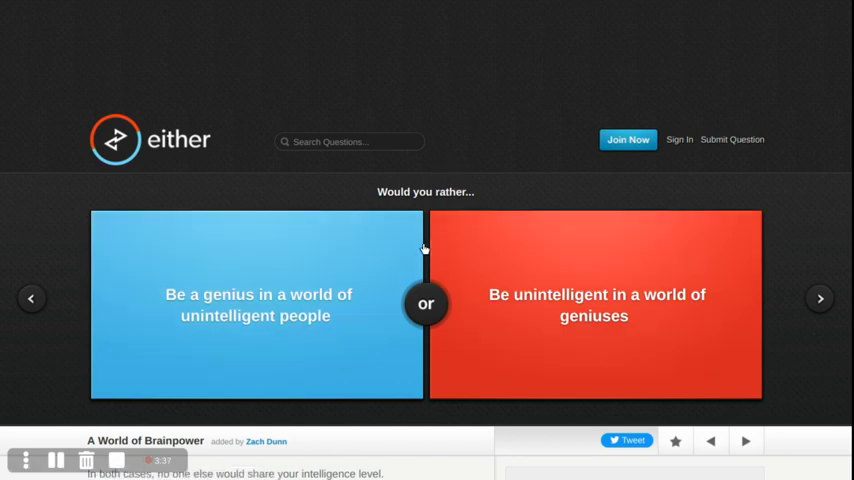
{"action": "left_click", "coordinate": [256, 304]}
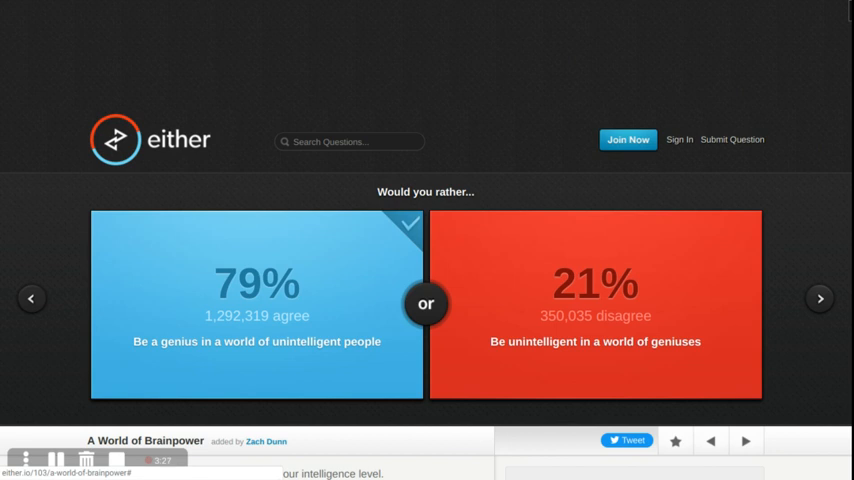
Load the Hey Good Lookin' question: look 8 months pregnant or have a black eye.
{"action": "left_click", "coordinate": [820, 298]}
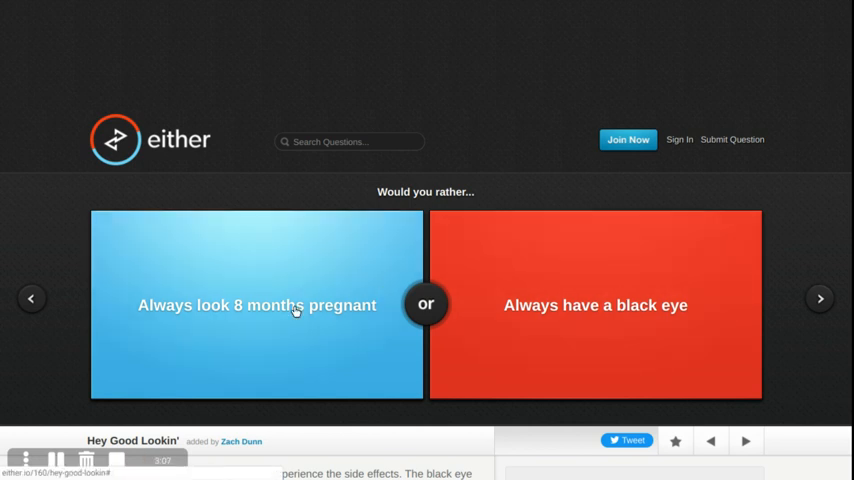
{"action": "mouse_move", "coordinate": [283, 320]}
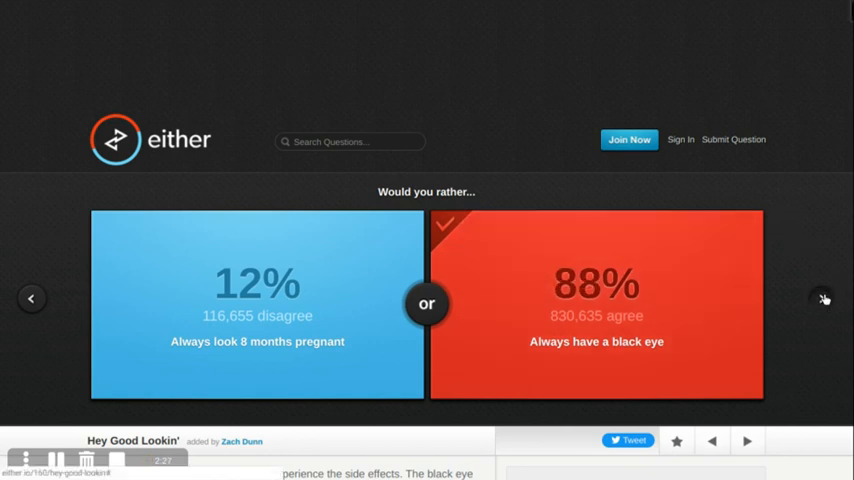
Vote for always having bad hair (81%), talking too softly (56%), and knowing the force (76%).
{"action": "left_click", "coordinate": [824, 298]}
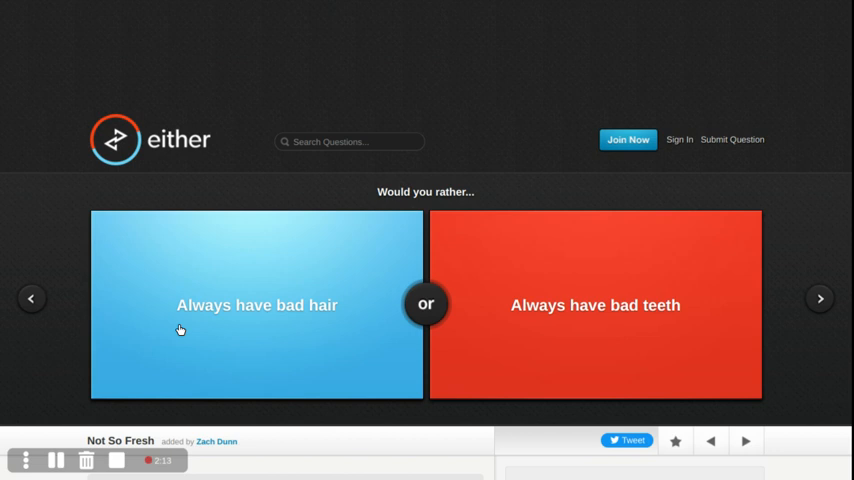
{"action": "mouse_move", "coordinate": [698, 215]}
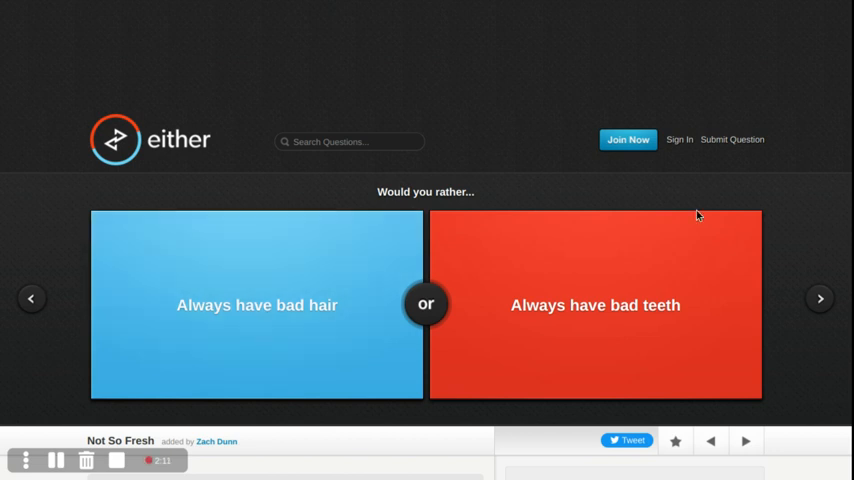
{"action": "mouse_move", "coordinate": [639, 336]}
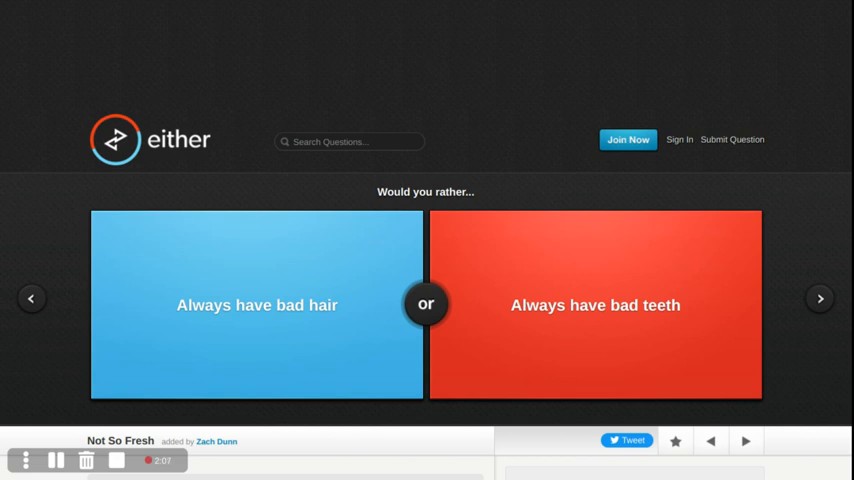
{"action": "left_click", "coordinate": [257, 305]}
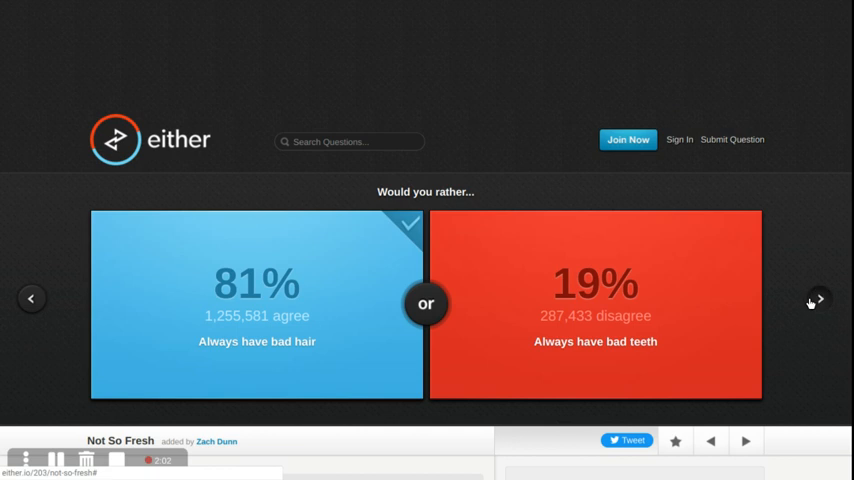
{"action": "left_click", "coordinate": [818, 300]}
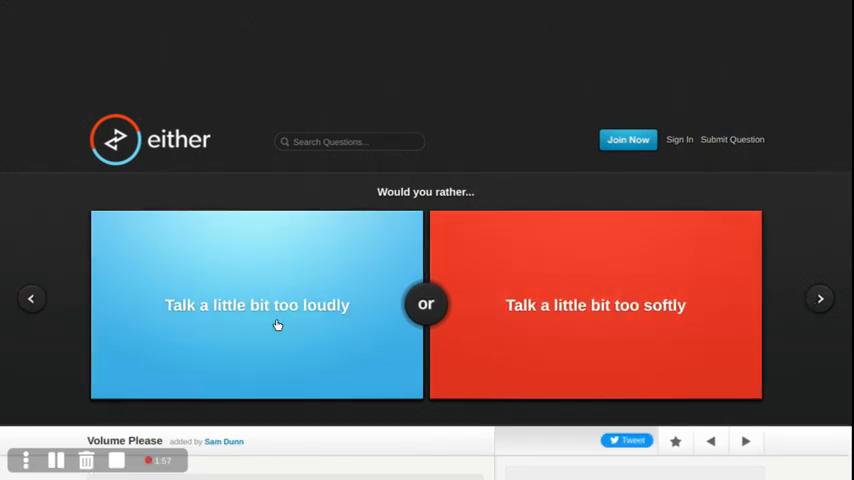
{"action": "mouse_move", "coordinate": [434, 220]}
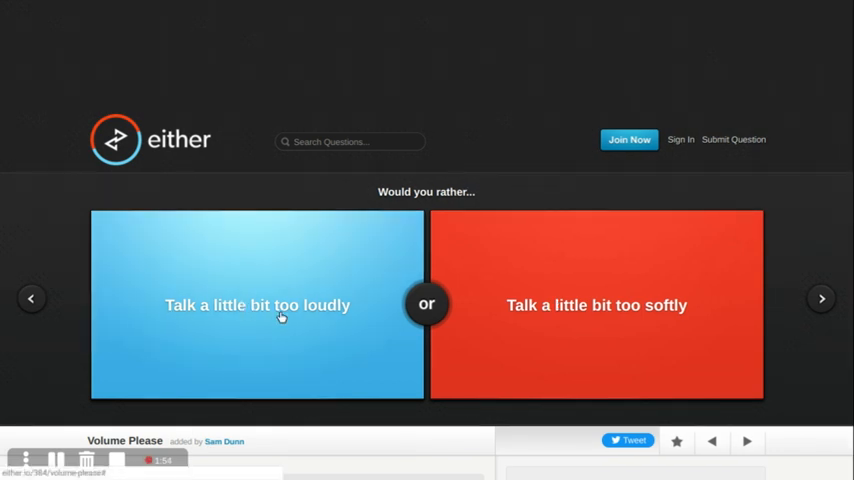
{"action": "left_click", "coordinate": [578, 318]}
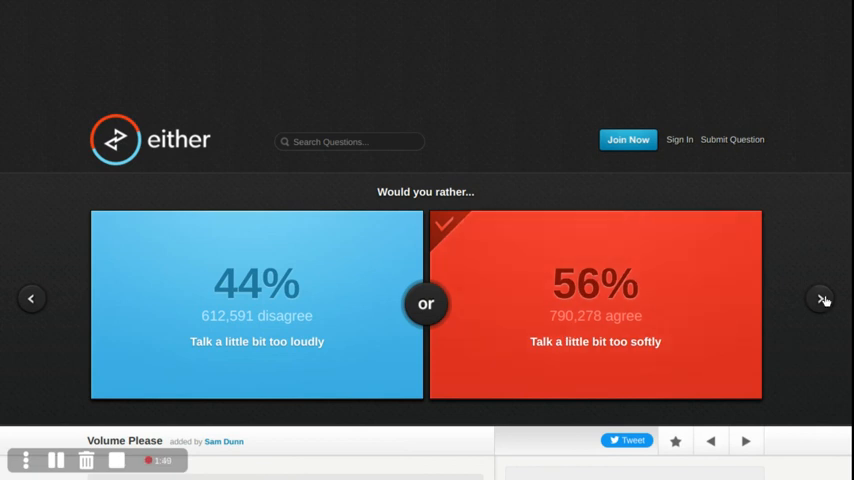
{"action": "mouse_move", "coordinate": [825, 243]}
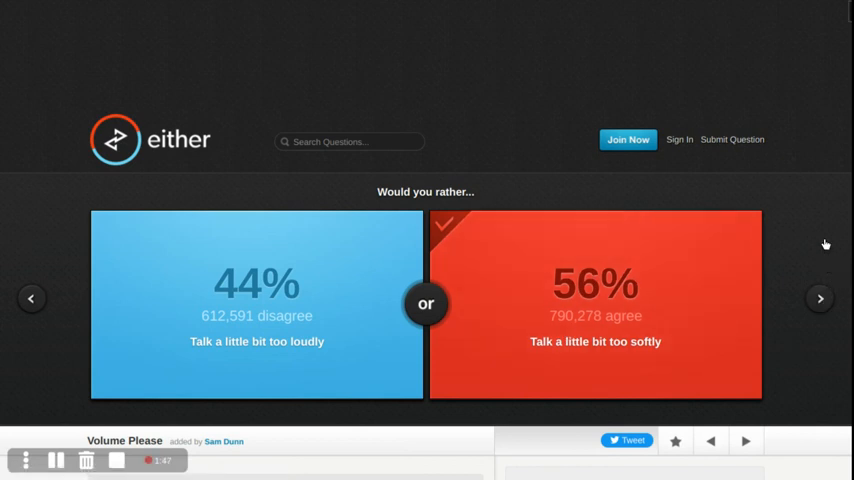
{"action": "left_click", "coordinate": [820, 299]}
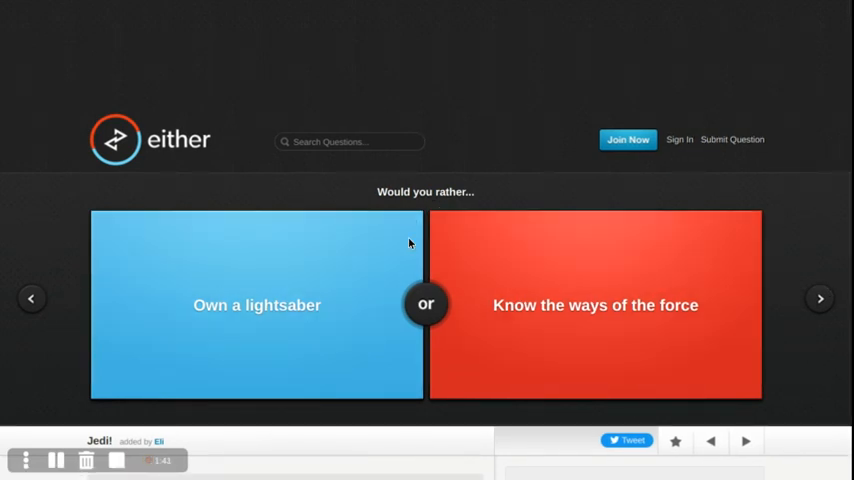
{"action": "mouse_move", "coordinate": [314, 334]}
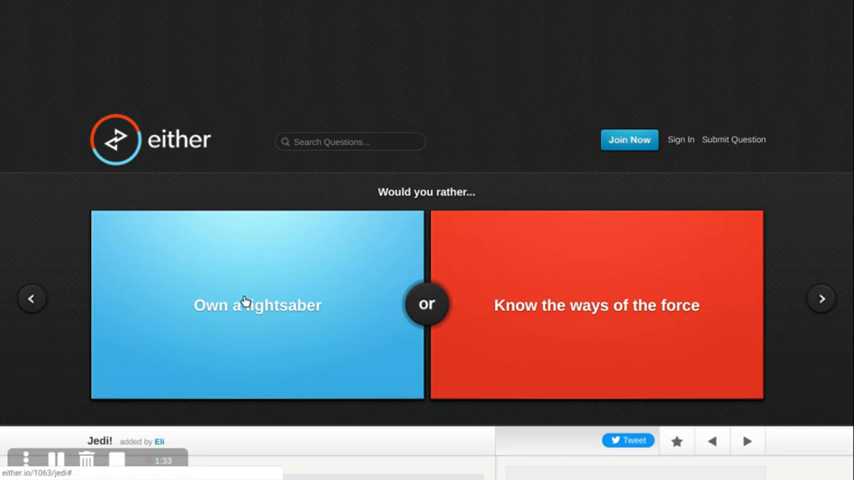
{"action": "left_click", "coordinate": [596, 305]}
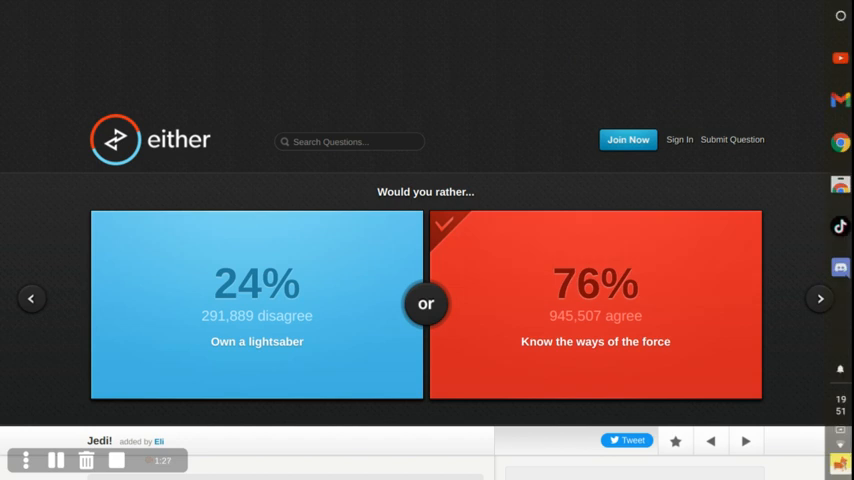
Advance three questions and vote 'Be Edward Cullen' on Vampire Quest, showing 2% agreement.
{"action": "left_click", "coordinate": [816, 298]}
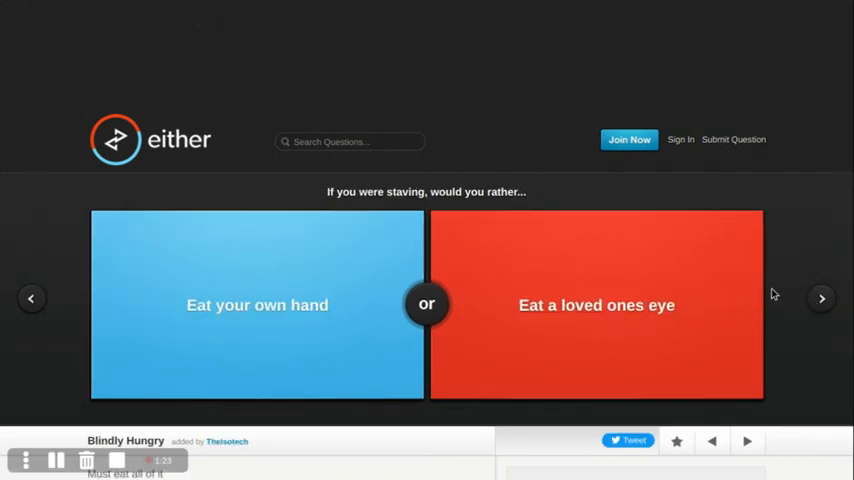
{"action": "mouse_move", "coordinate": [698, 259]}
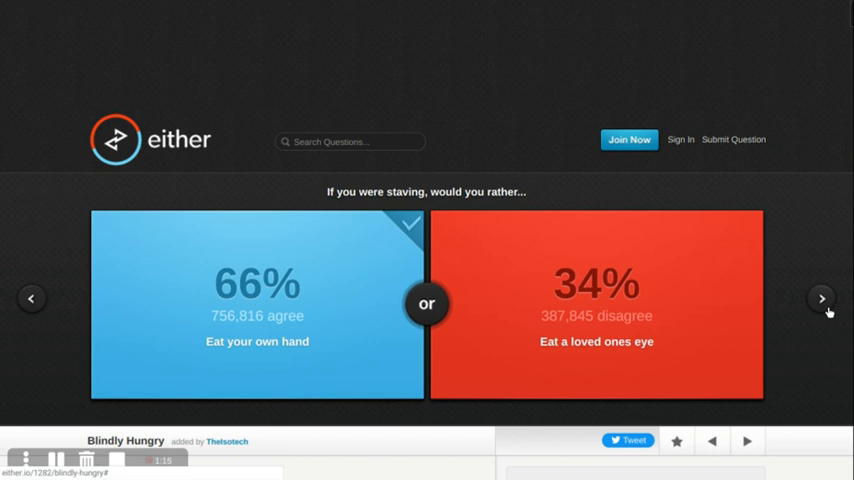
{"action": "left_click", "coordinate": [822, 298]}
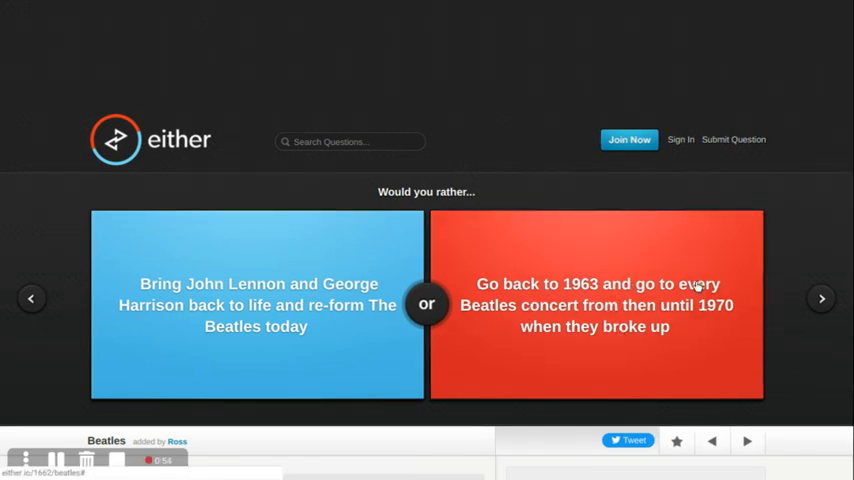
{"action": "mouse_move", "coordinate": [258, 277]}
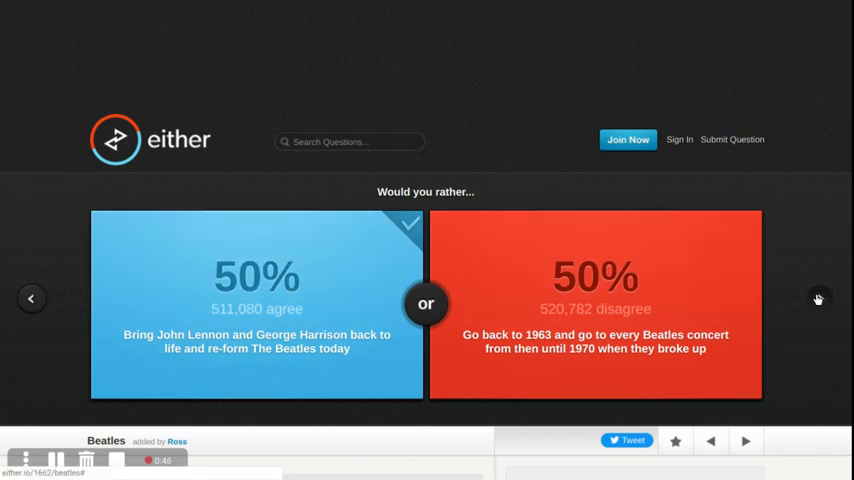
{"action": "left_click", "coordinate": [819, 298]}
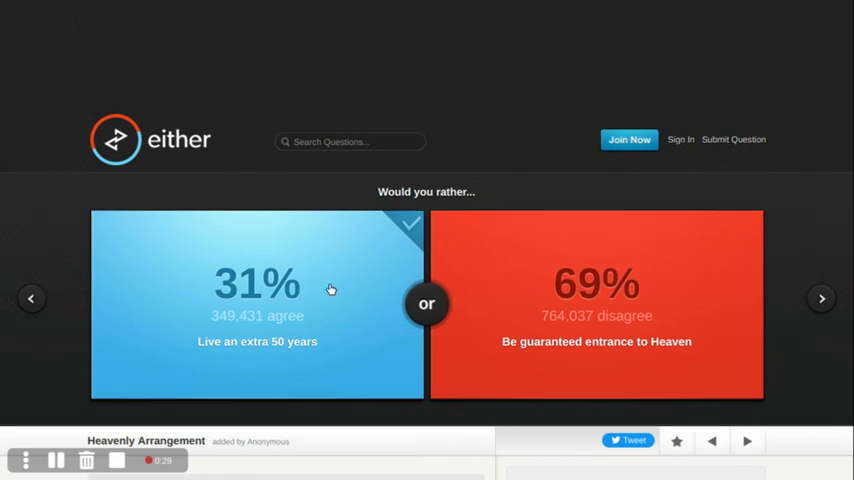
{"action": "mouse_move", "coordinate": [327, 292]}
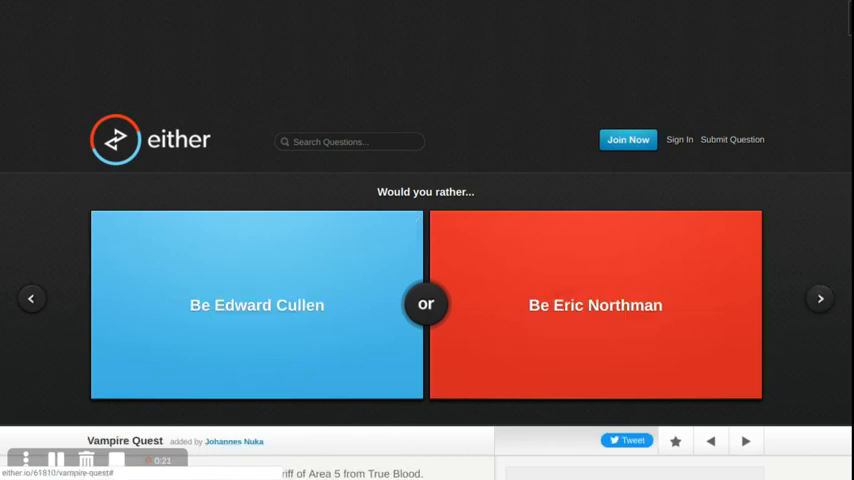
{"action": "mouse_move", "coordinate": [726, 290]}
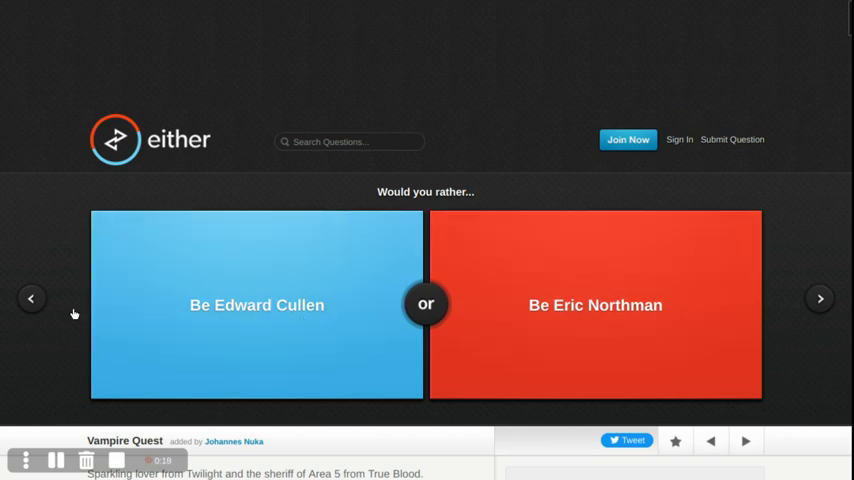
{"action": "left_click", "coordinate": [257, 305]}
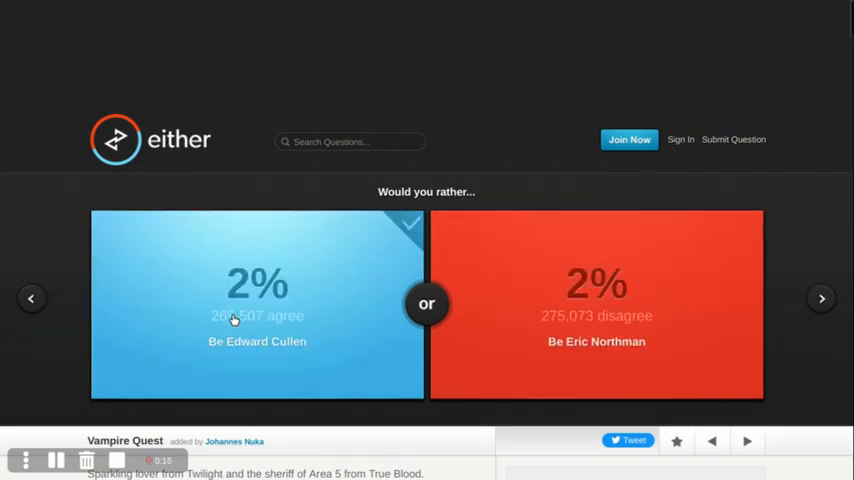